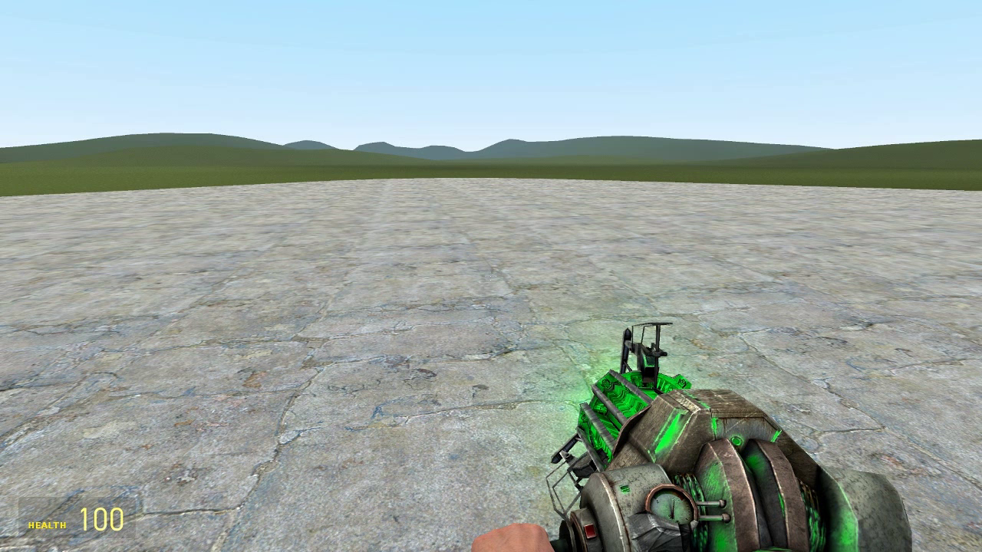
Spawn two blue barrels from the prop list and freeze them floating in mid-air
key(q)
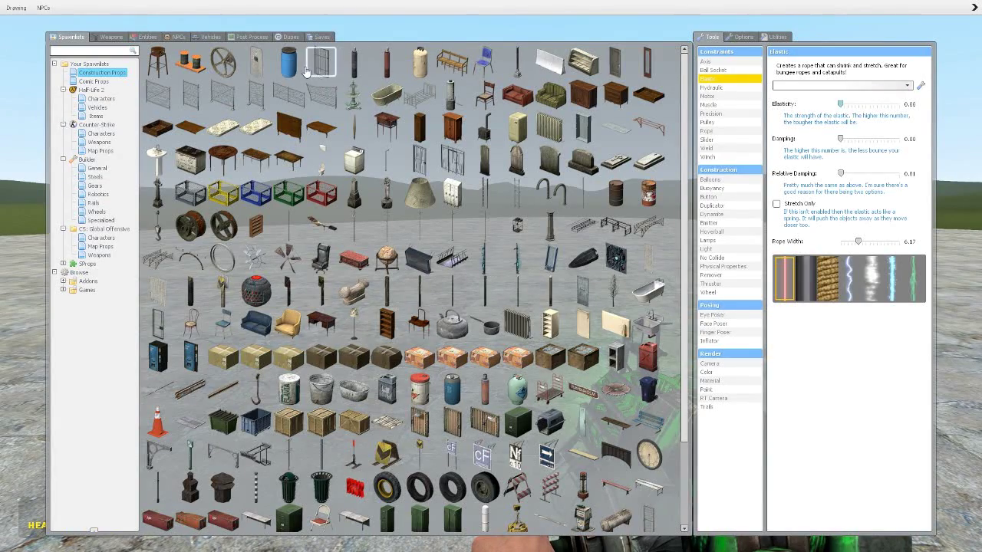
key(q)
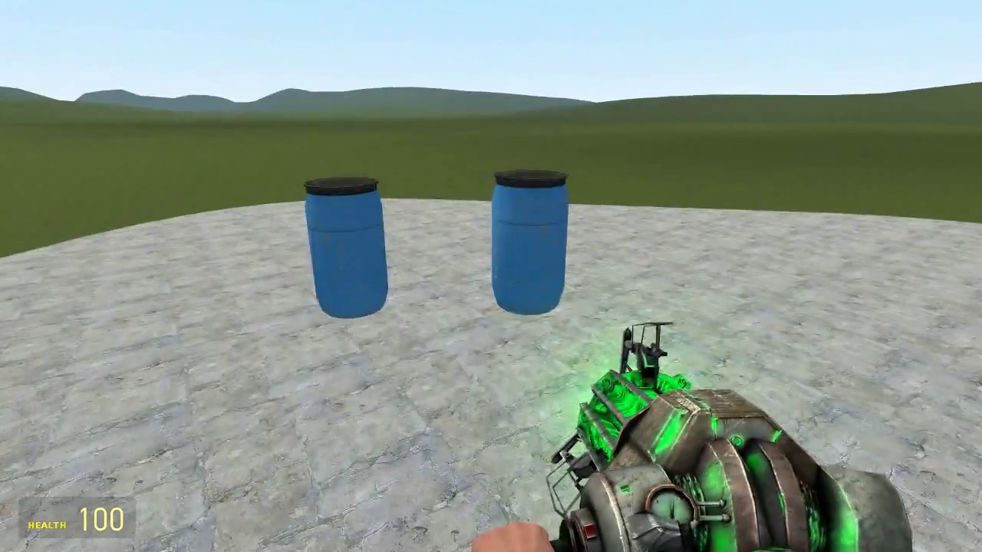
Link both barrels with the Elastic tool, then drag the elasticity slider higher
key(q)
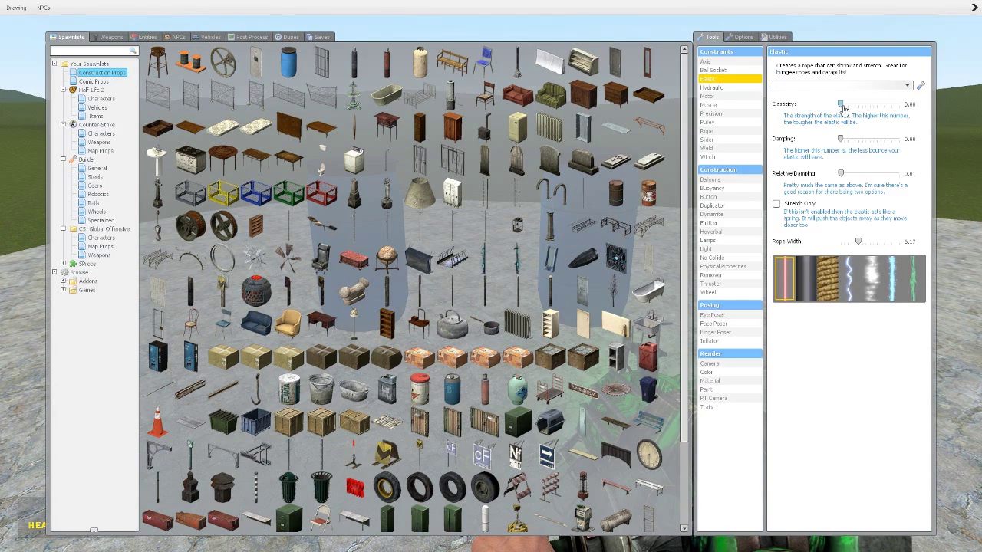
key(q)
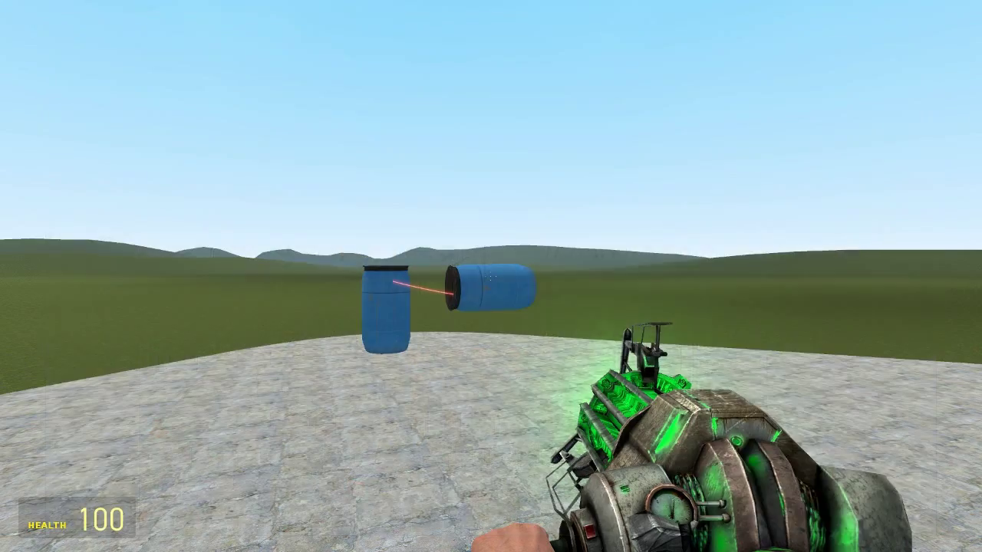
key(q)
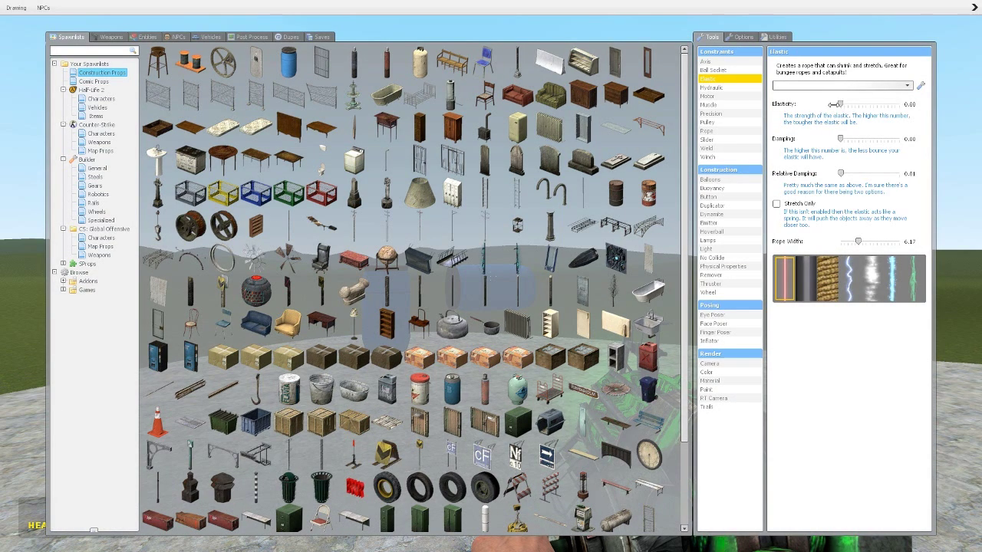
drag(844, 104, 905, 104)
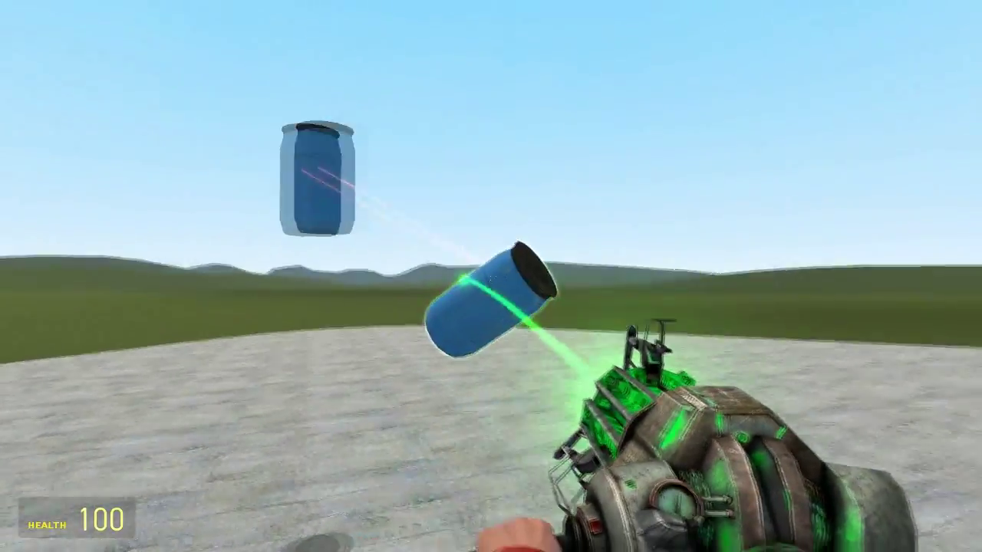
Set the Elastic tool's elasticity to 4000 and let the barrel spring back
key(q)
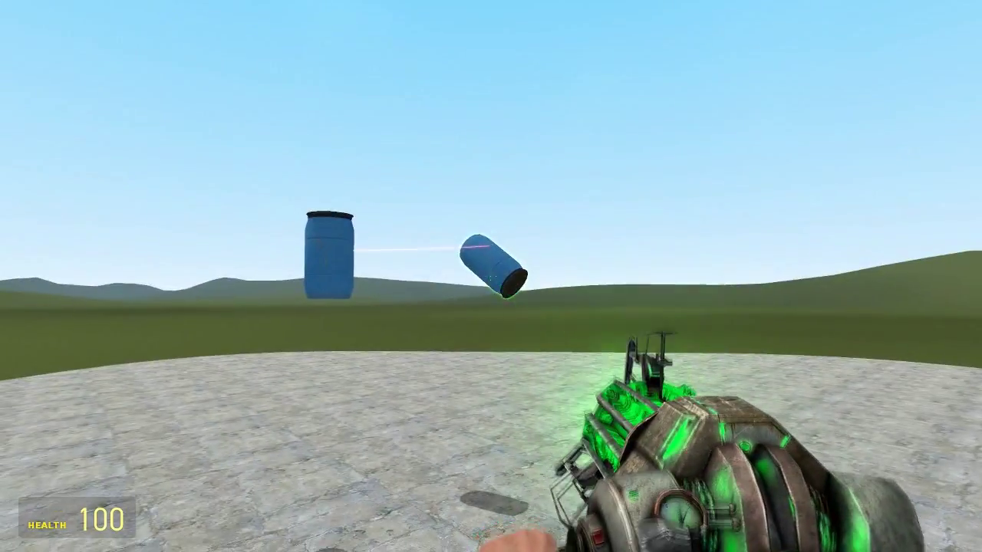
key(q)
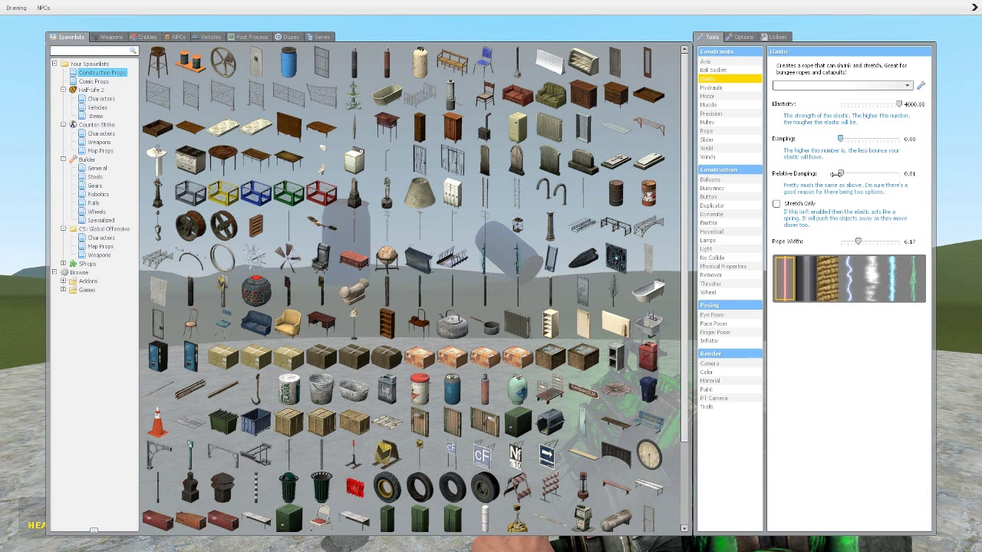
mouse_move(886, 193)
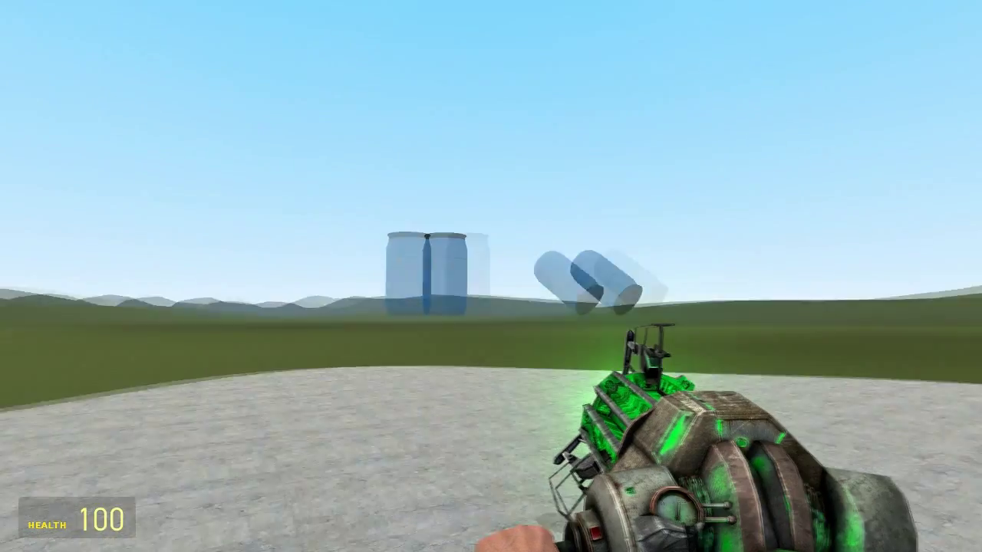
Attach a stiffer elastic rope from the first barrel to the second
key(q)
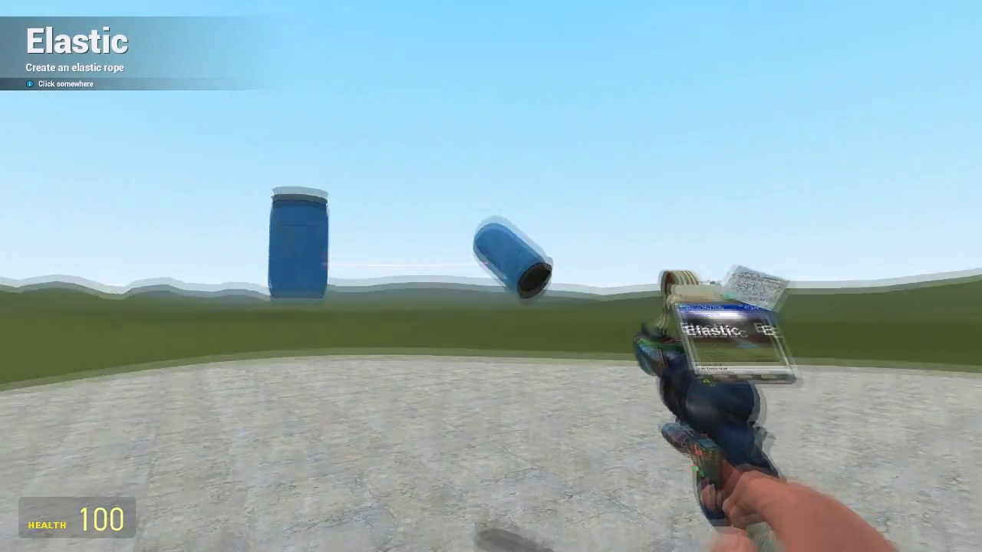
click(491, 276)
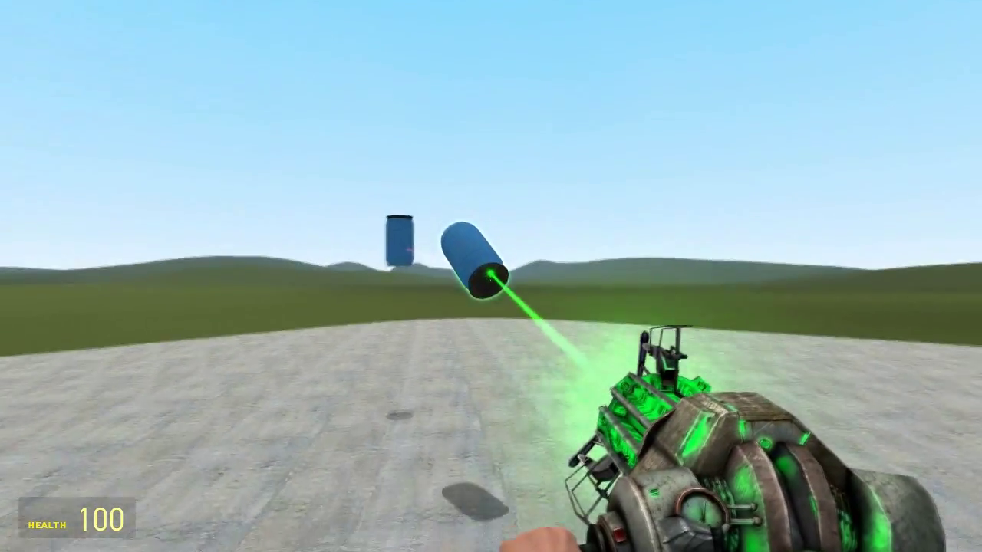
click(491, 276)
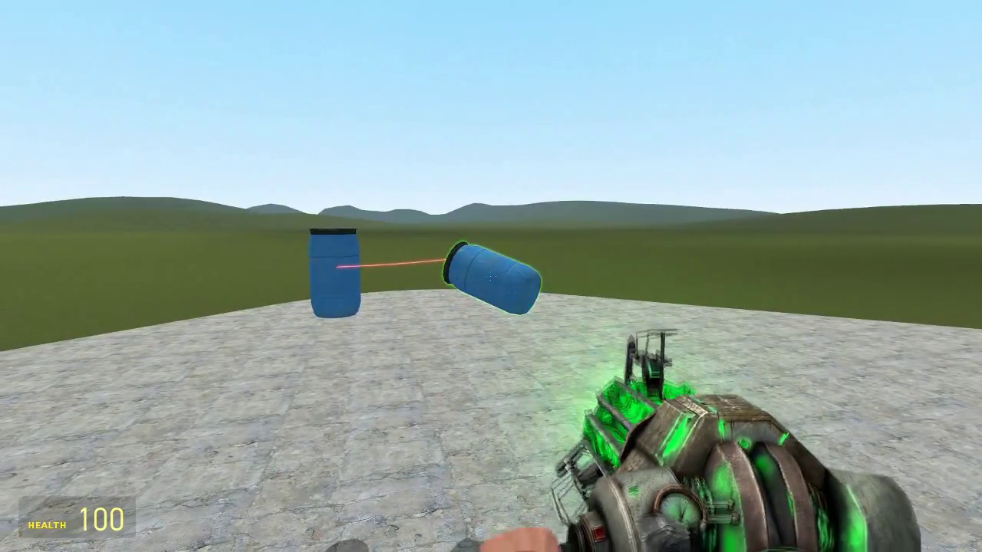
Choose a different rope material in the Elastic panel and rejoin the barrels
key(q)
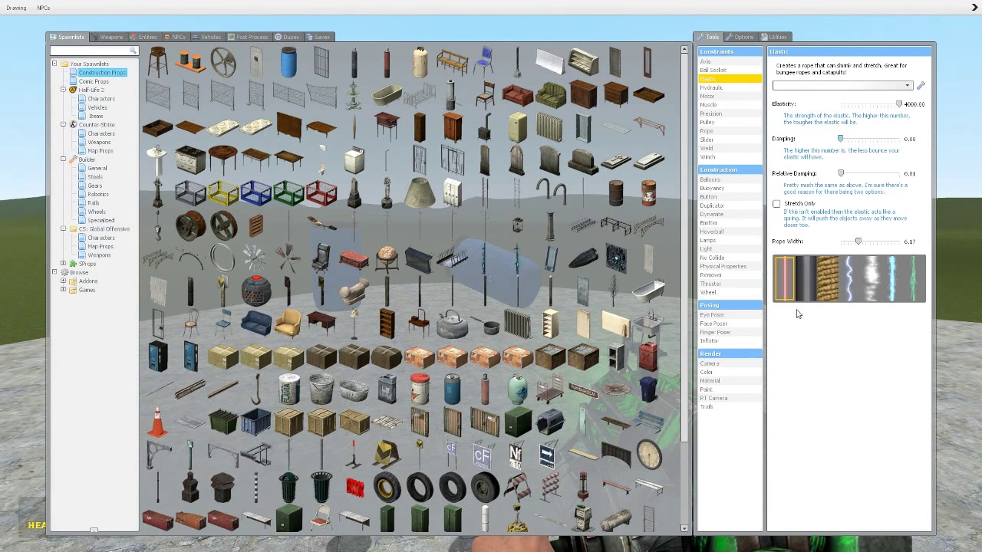
mouse_move(806, 295)
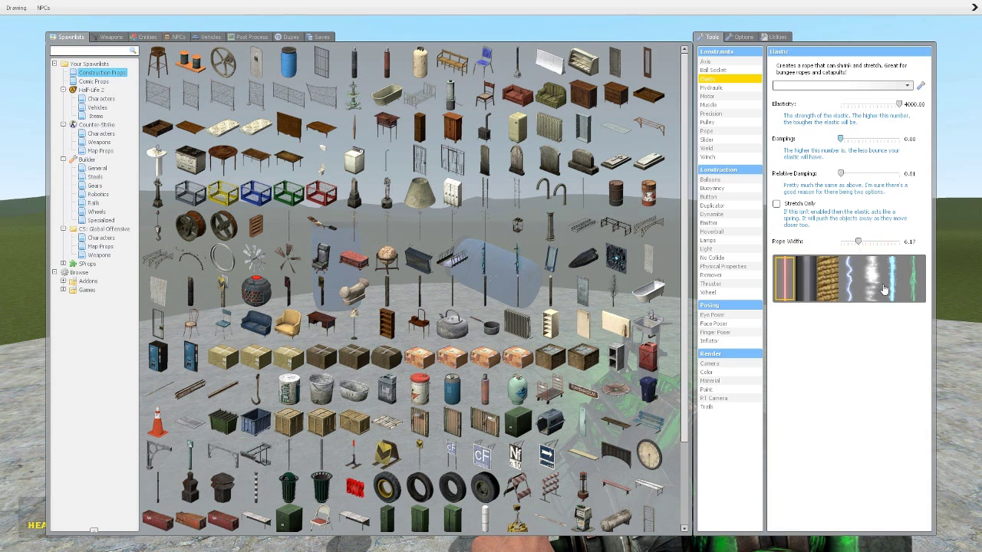
mouse_move(894, 288)
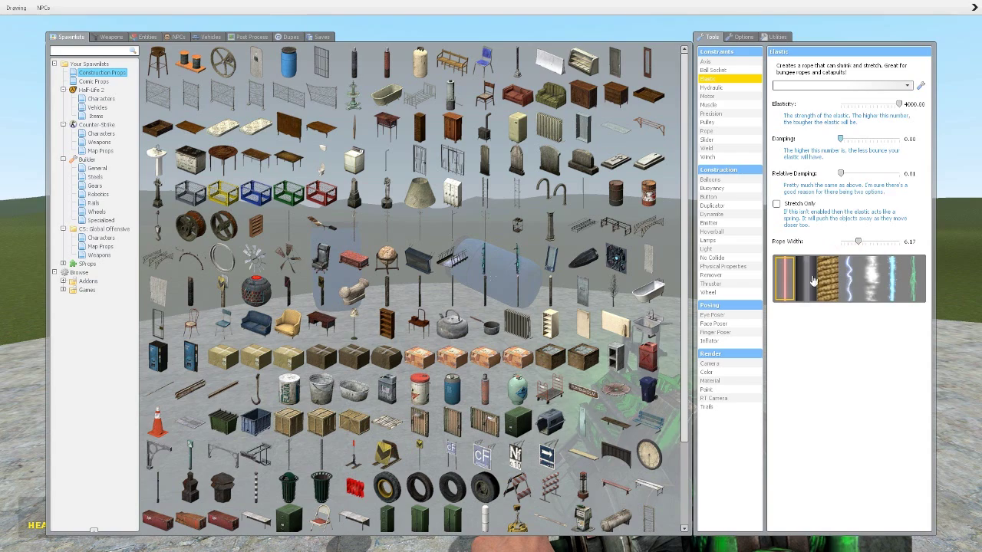
mouse_move(882, 284)
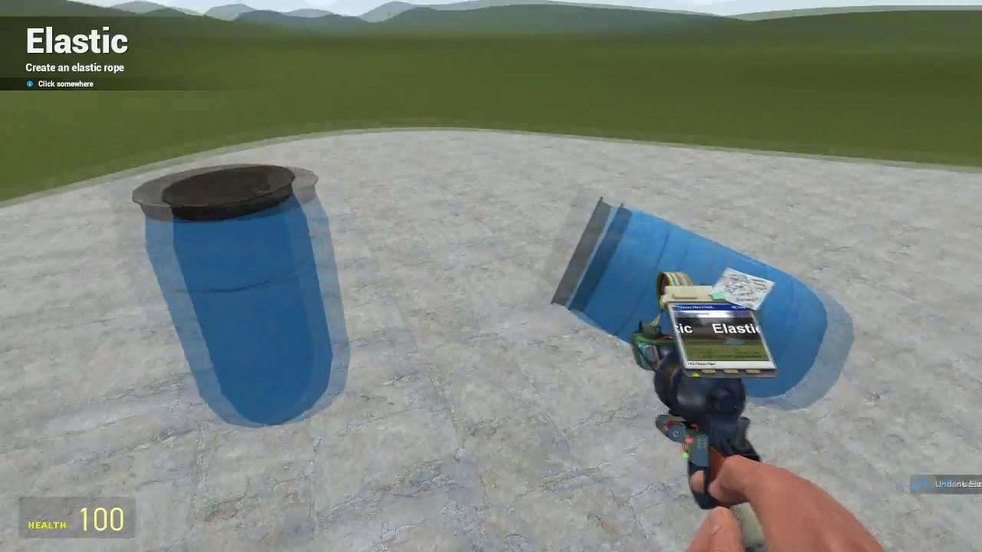
key(q)
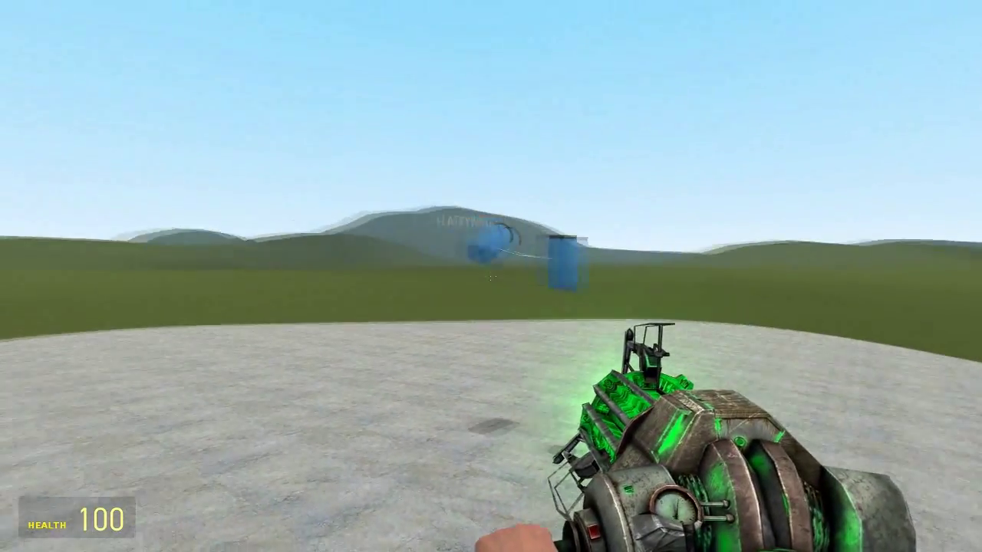
Remove the old barrels and bring up the Construction Props list again
click(491, 276)
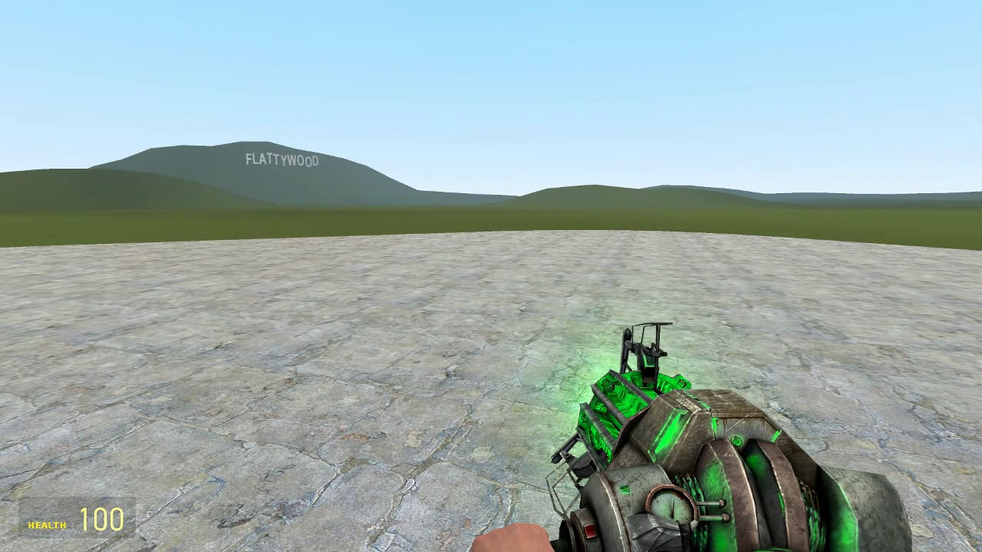
key(q)
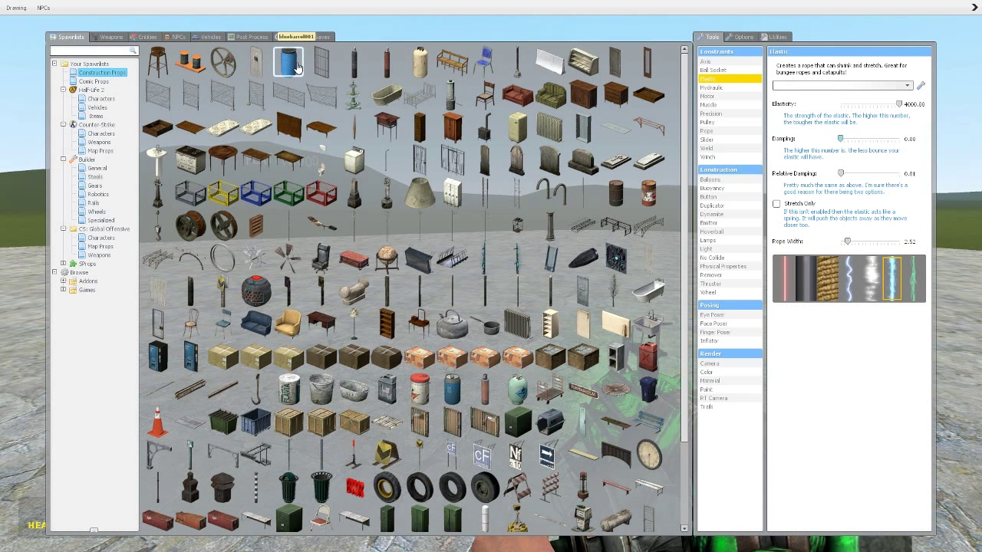